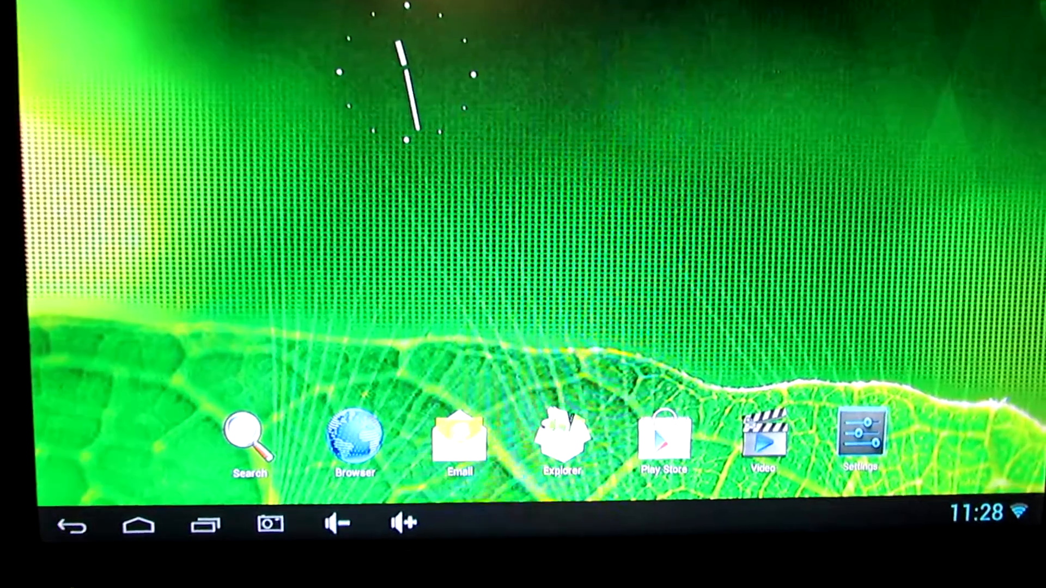
Show the About page listing model MK806, Android 4.1.1 and build number.
click(860, 440)
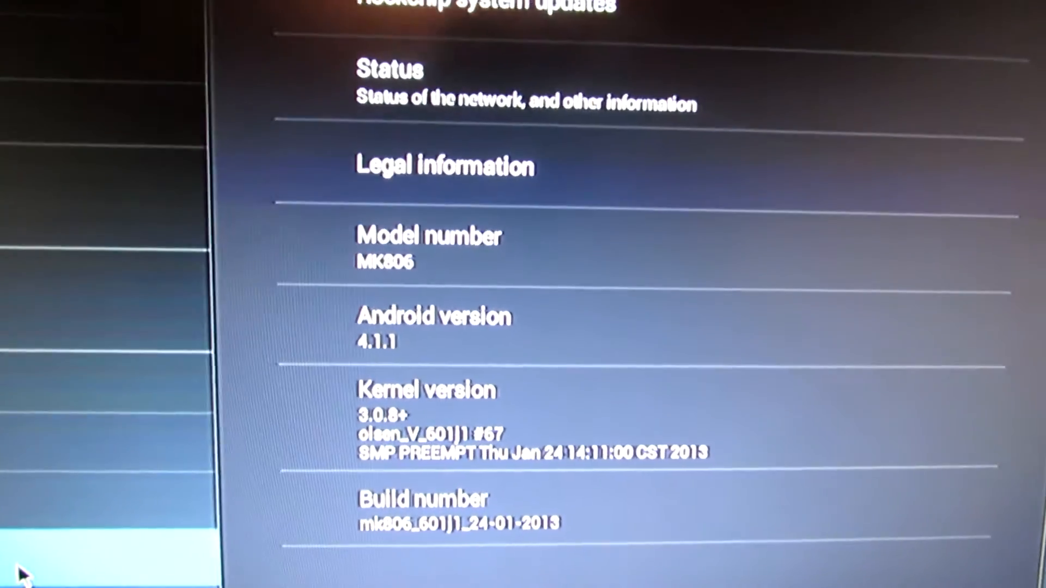
scroll(down, 3)
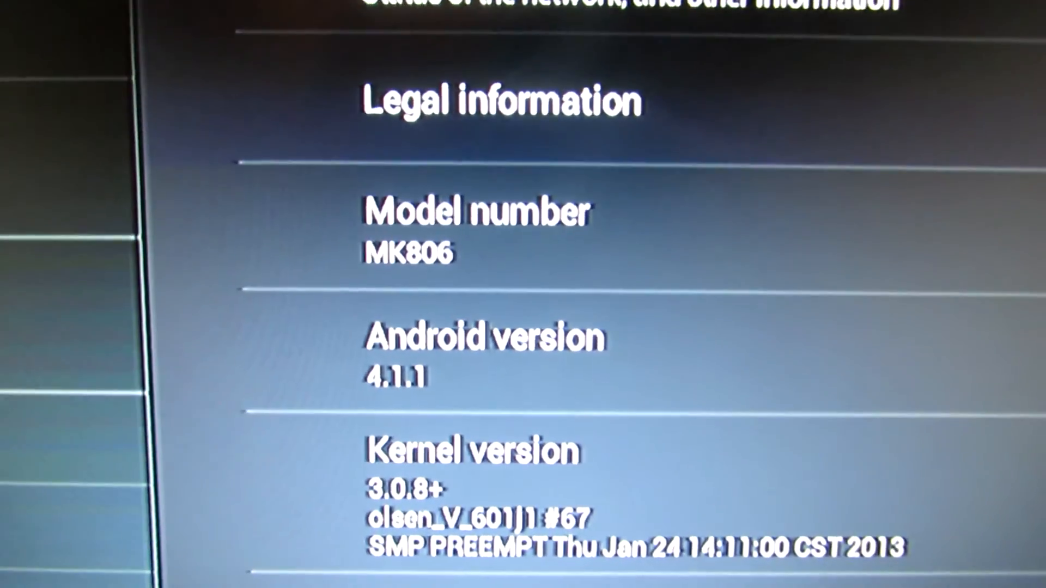
scroll(down, 3)
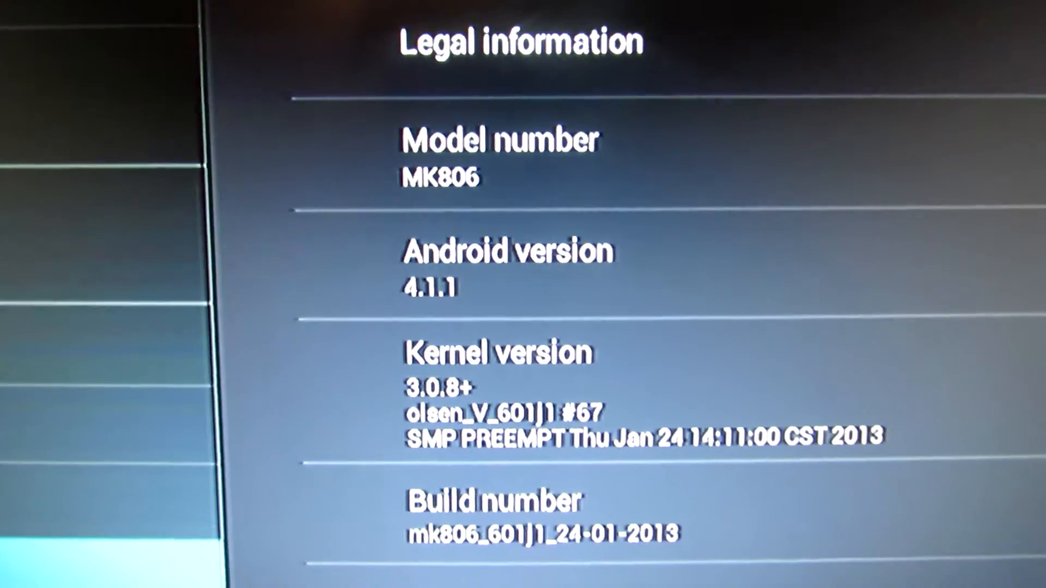
scroll(down, 3)
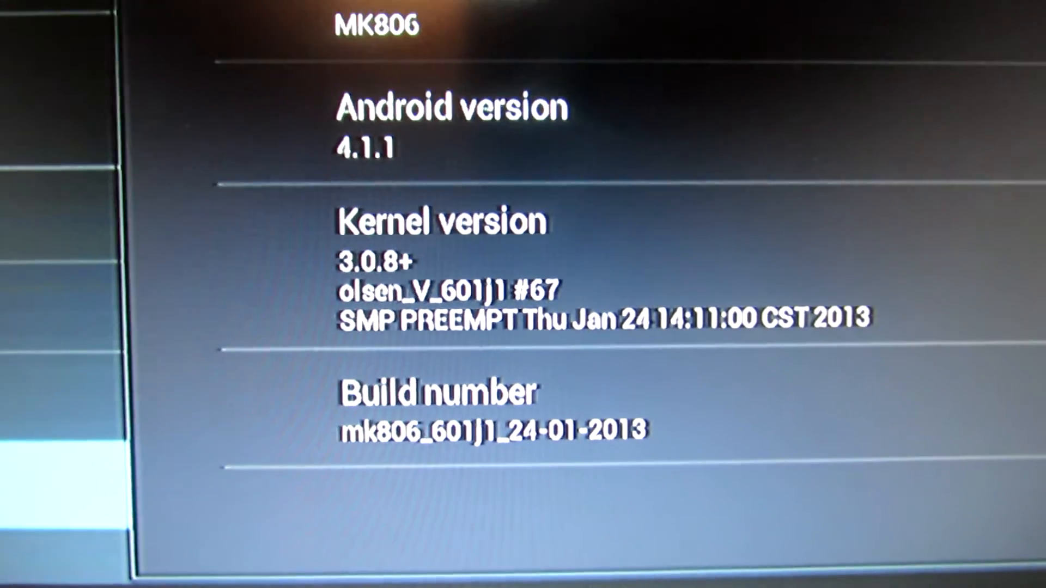
scroll(up, 3)
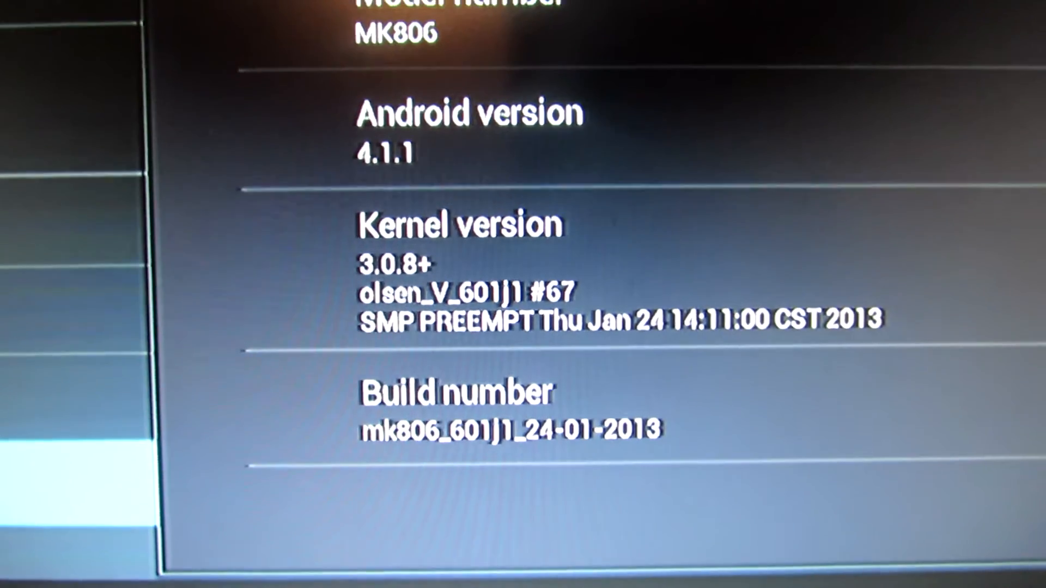
scroll(up, 3)
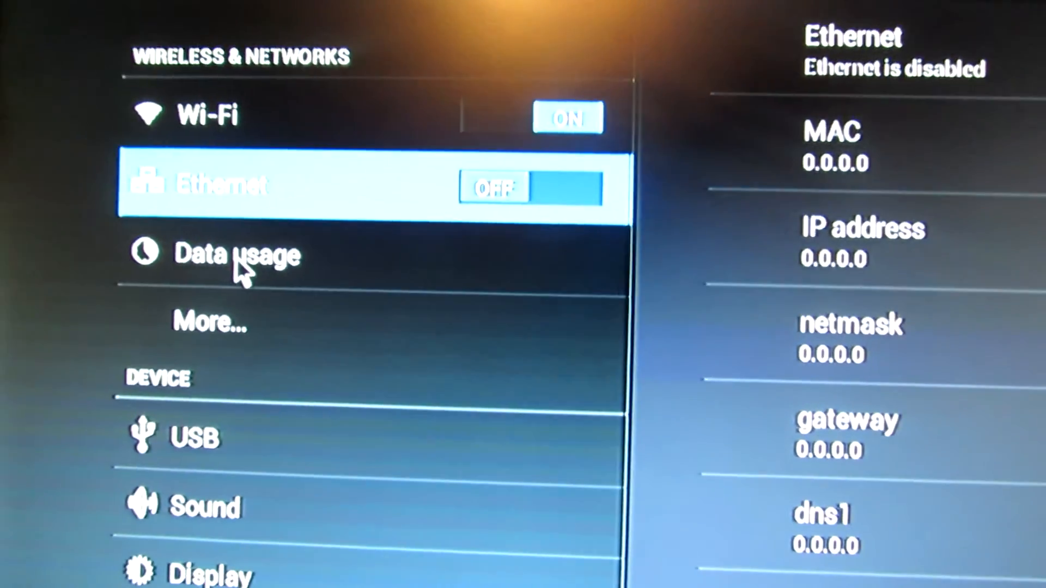
scroll(down, 3)
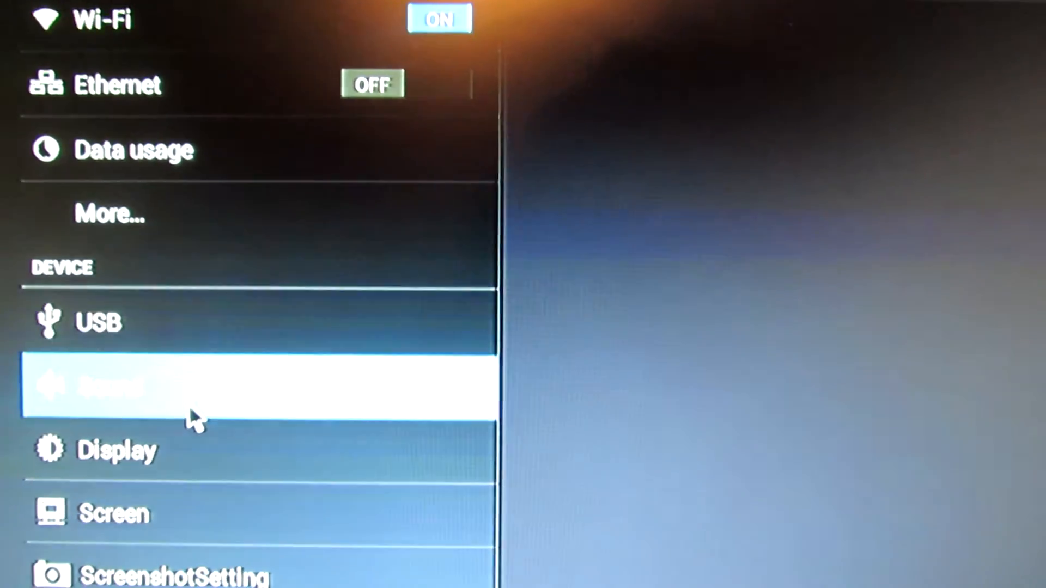
scroll(down, 3)
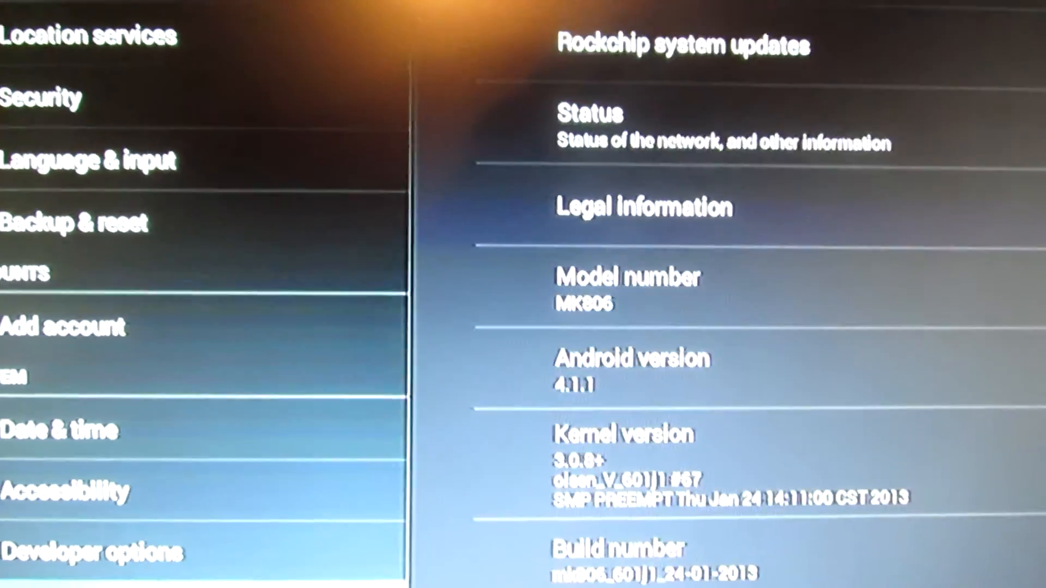